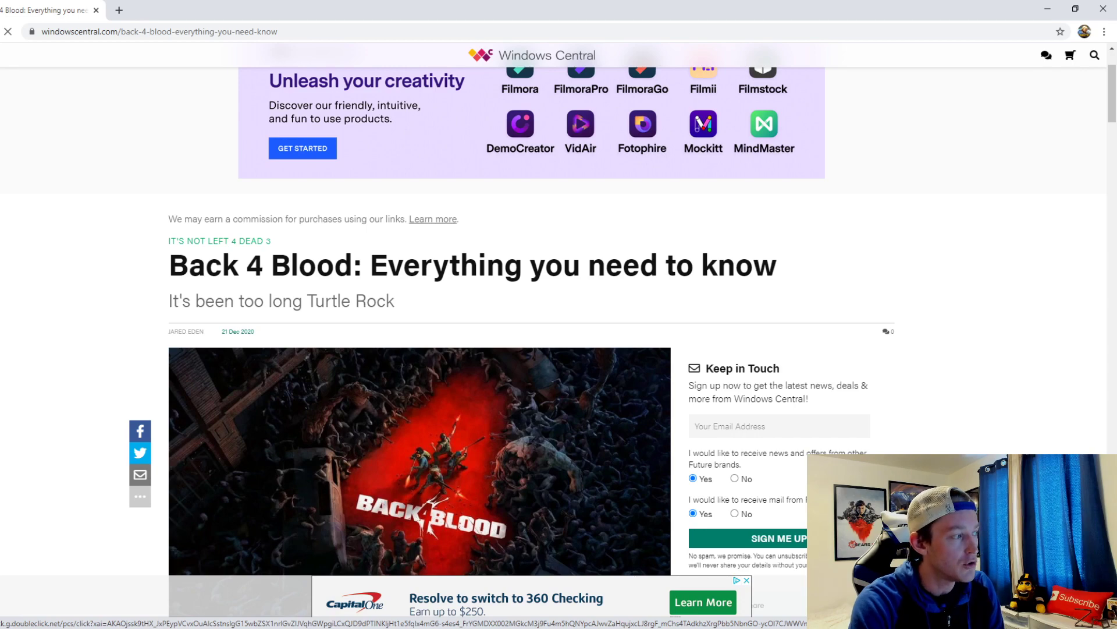
Step: Scroll past the header image to the intro and 'Zombie-slaying action' product box
scroll("down", 3)
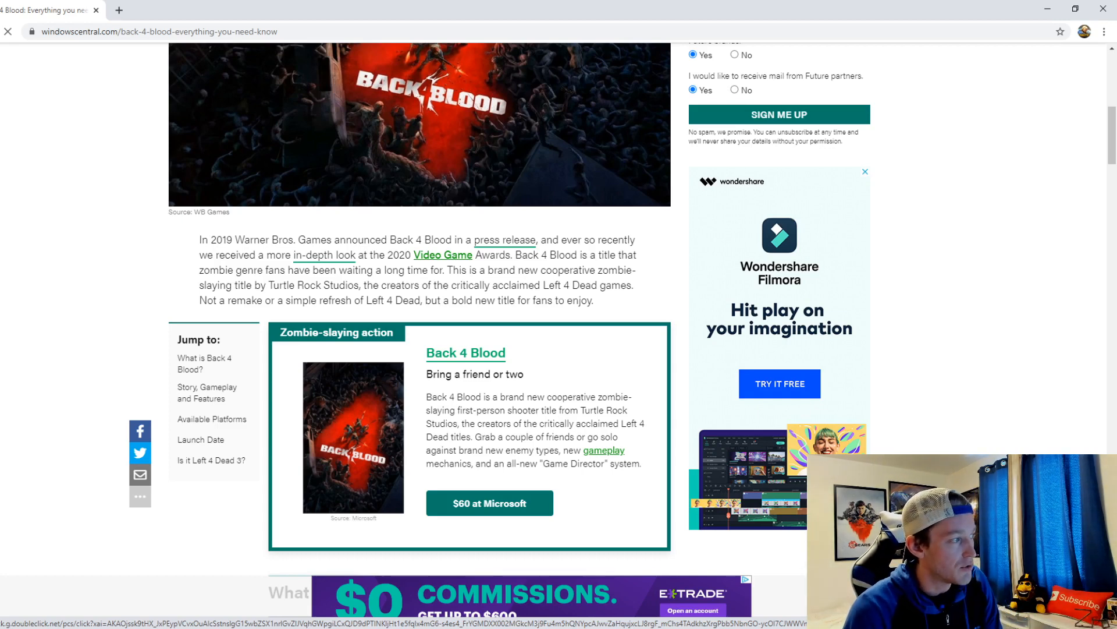
left_click(865, 171)
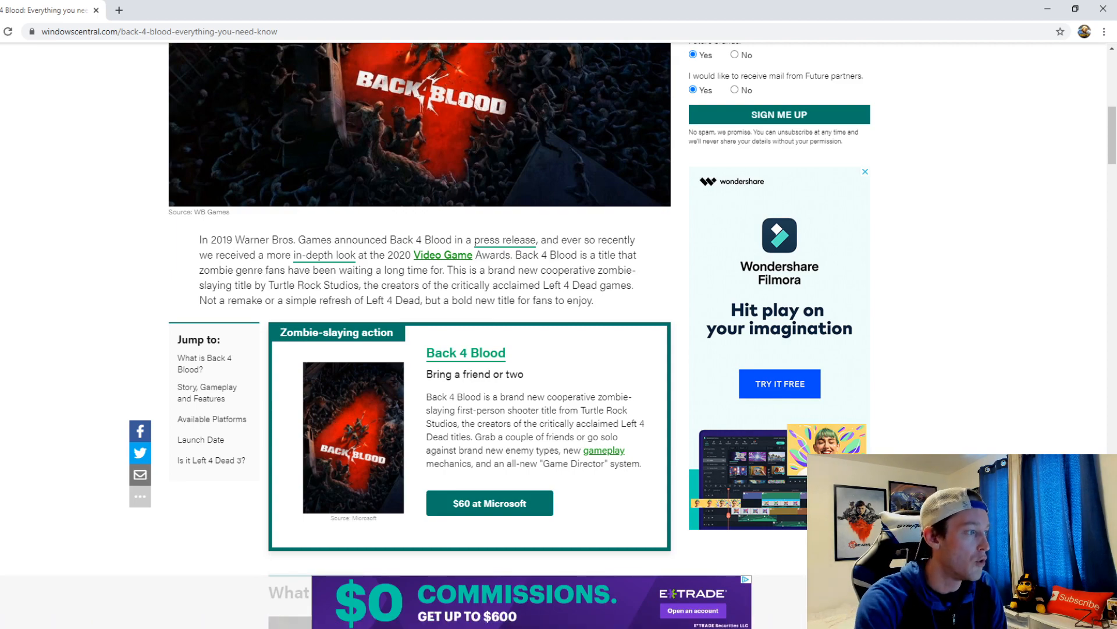
scroll("down", 3)
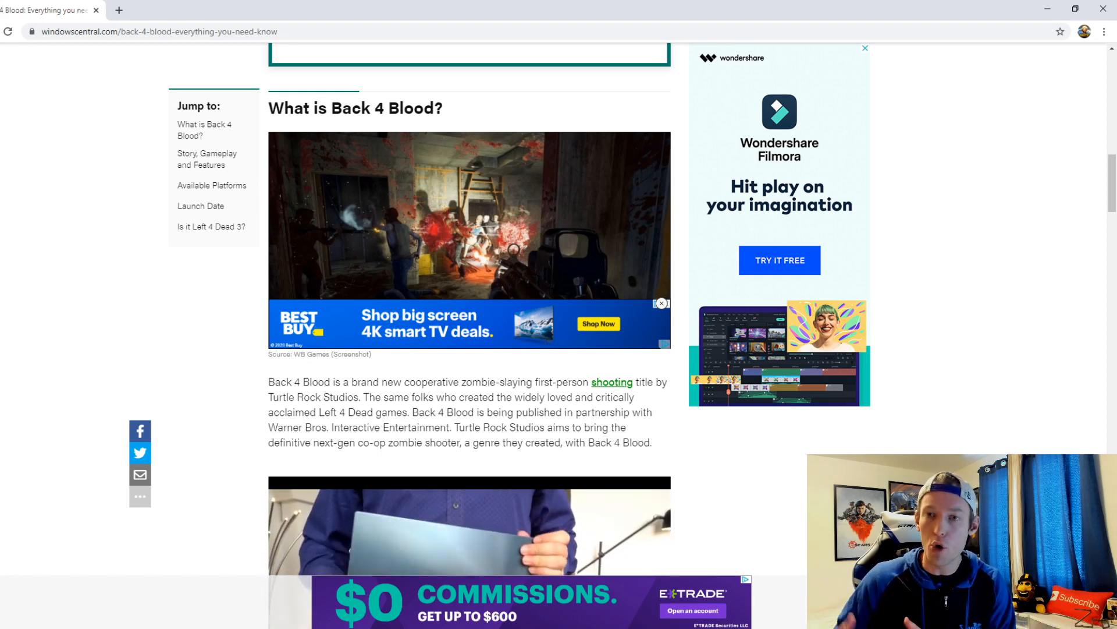
Step: Read the 'What is Back 4 Blood?' paragraph on Turtle Rock's co-op zombie shooter
left_click(661, 303)
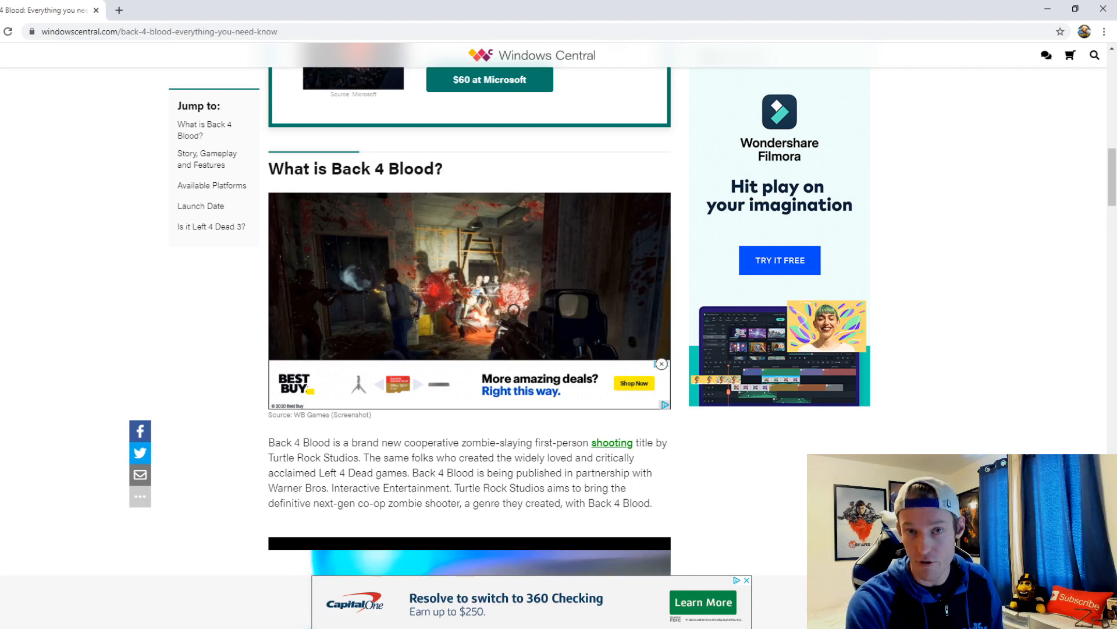
left_click(661, 364)
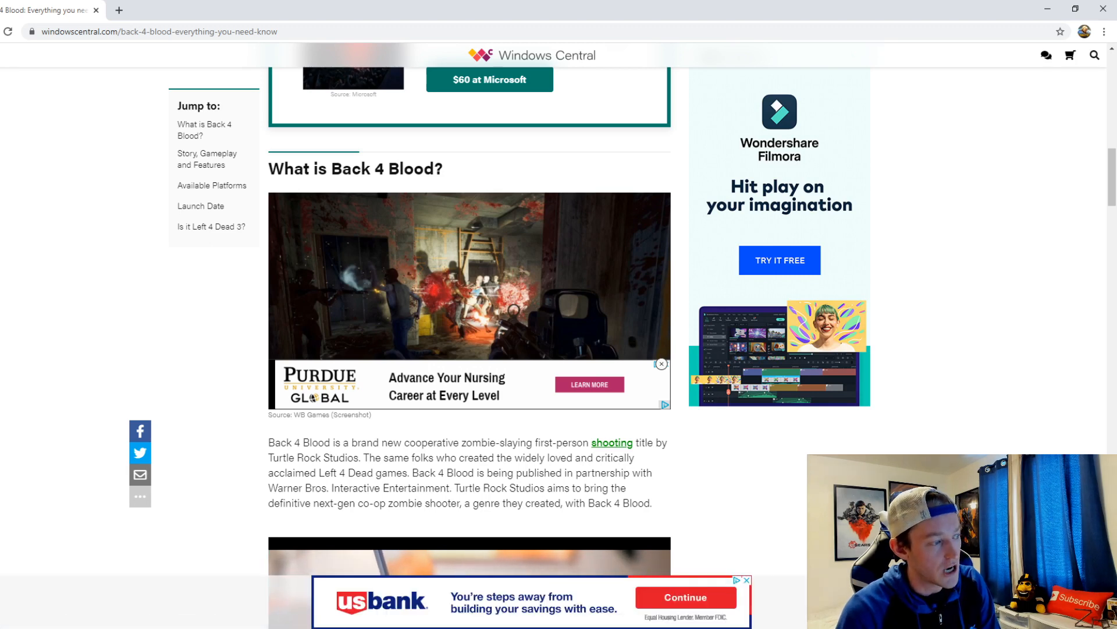
Step: Read through story and gameplay to the four-player co-op and Game Director paragraph
scroll("down", 3)
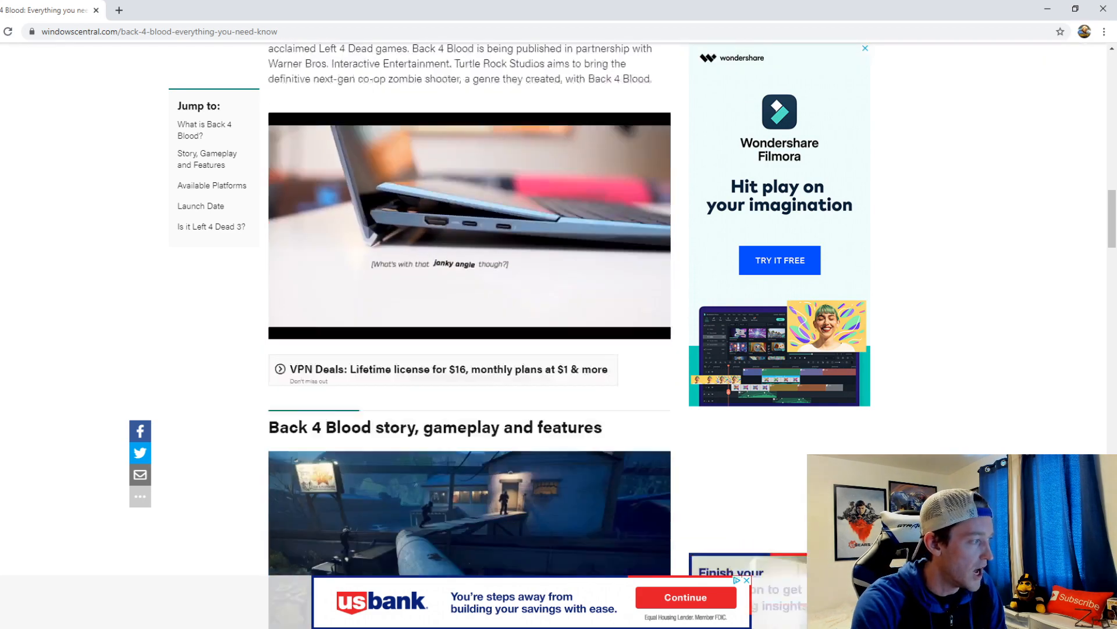
scroll("down", 3)
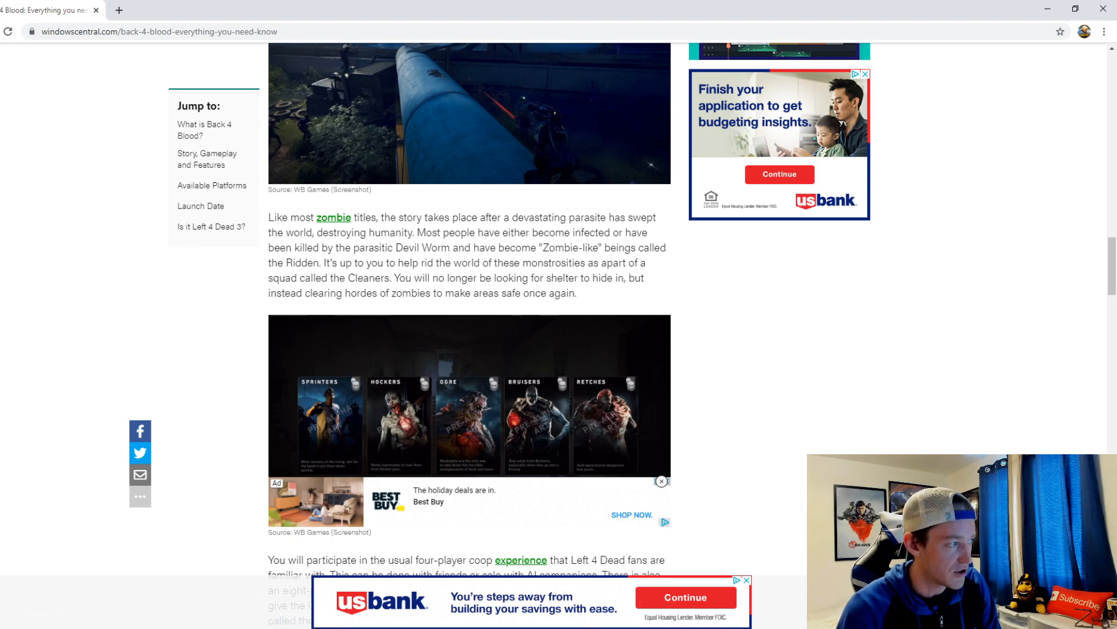
left_click(661, 481)
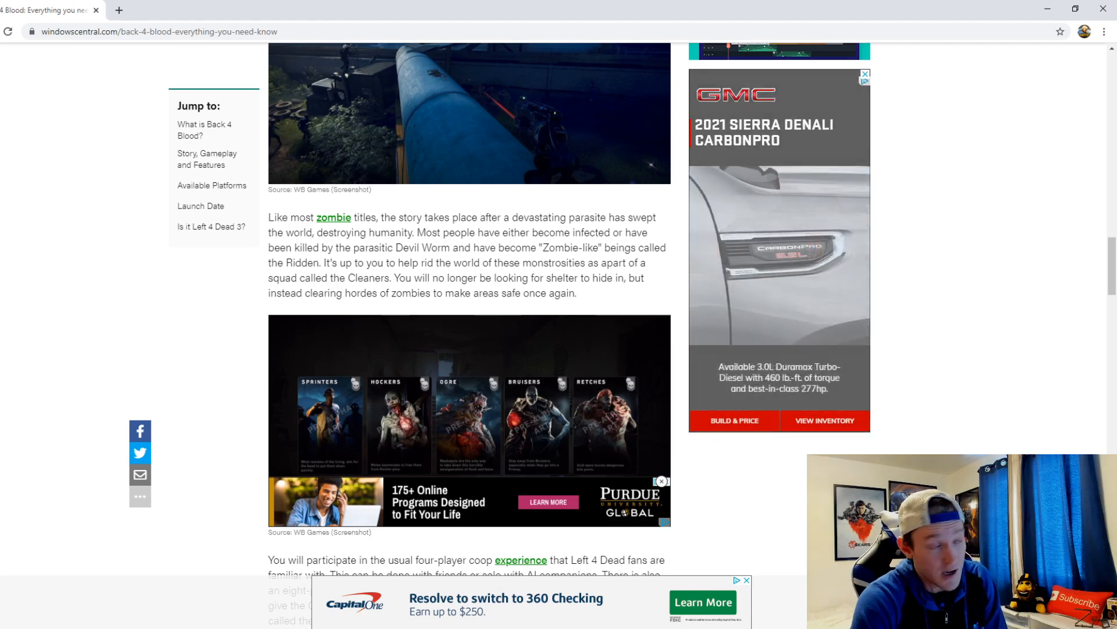
scroll("down", 3)
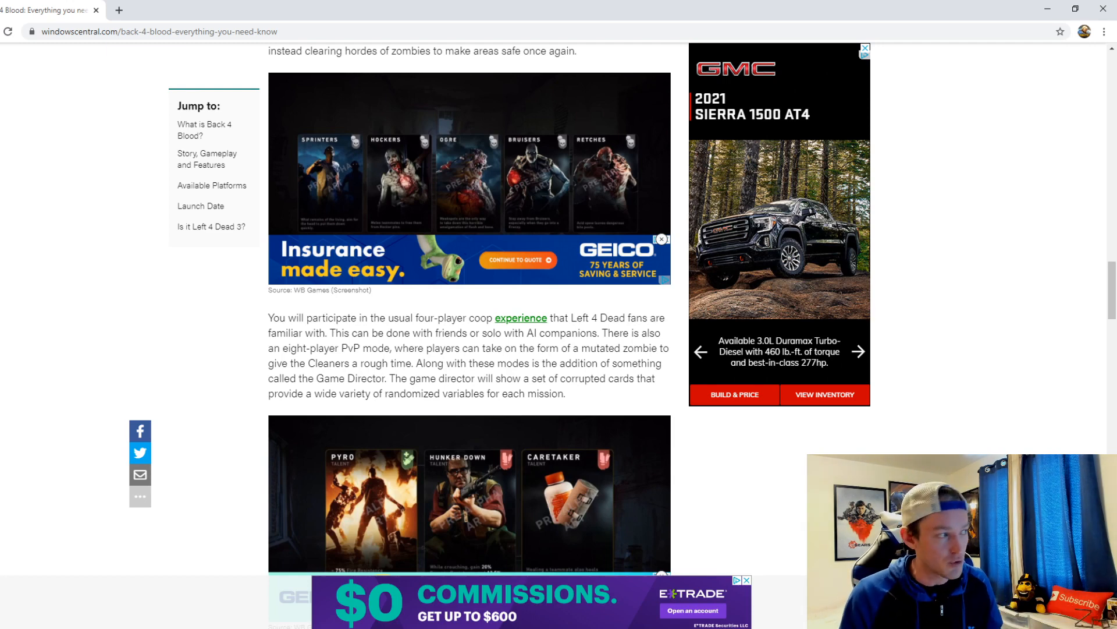
scroll("up", 3)
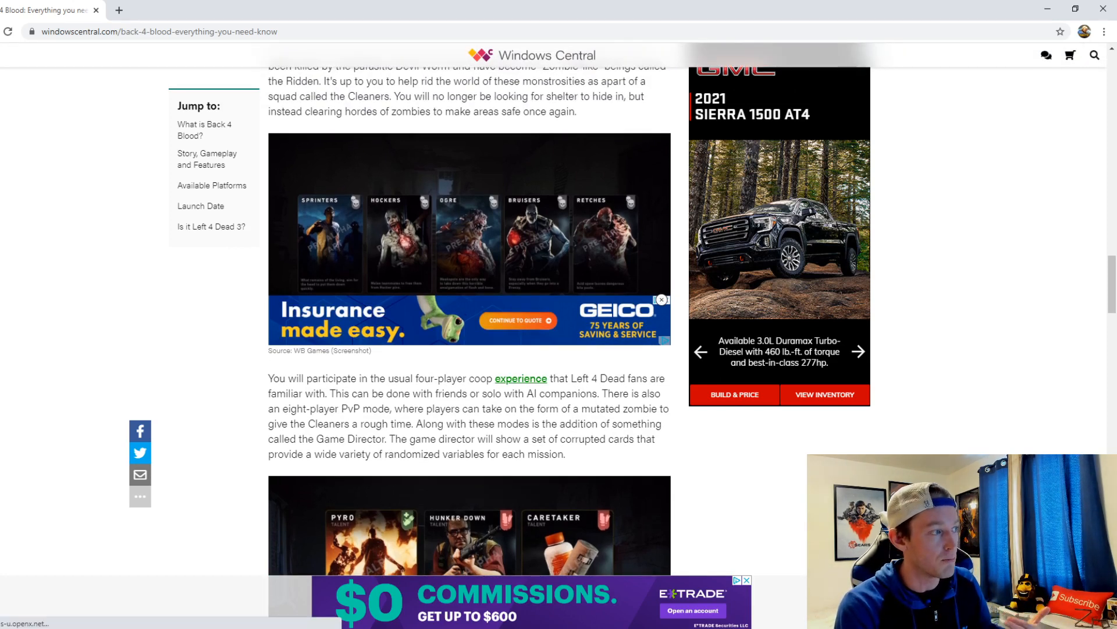
left_click(661, 299)
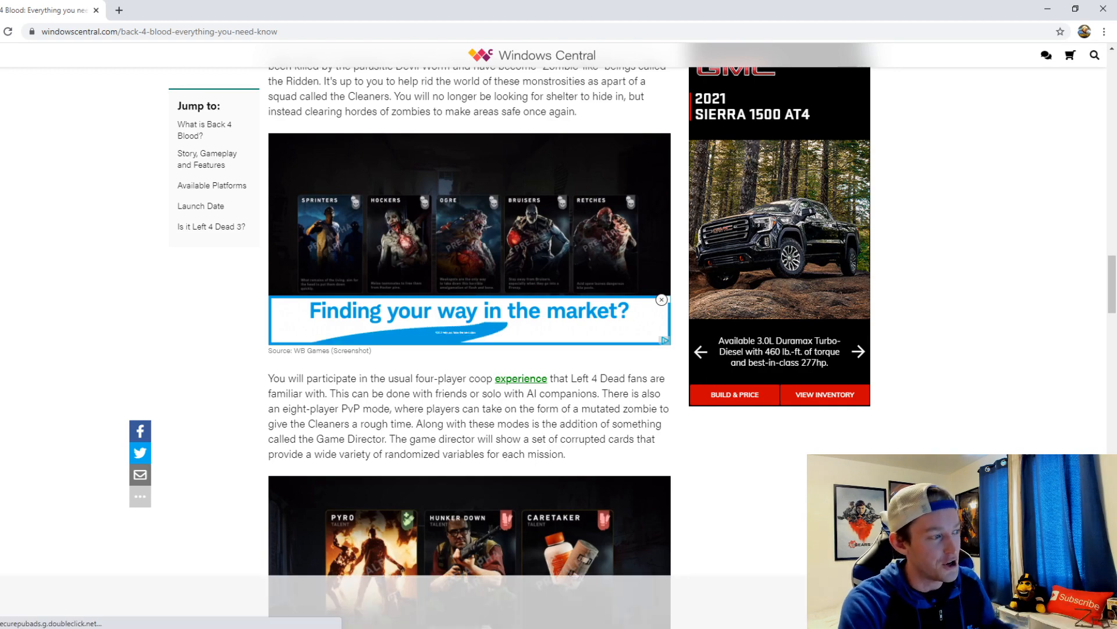
Step: Scroll past the card-variables and audio paragraphs to the platforms section's screenshot
scroll("down", 3)
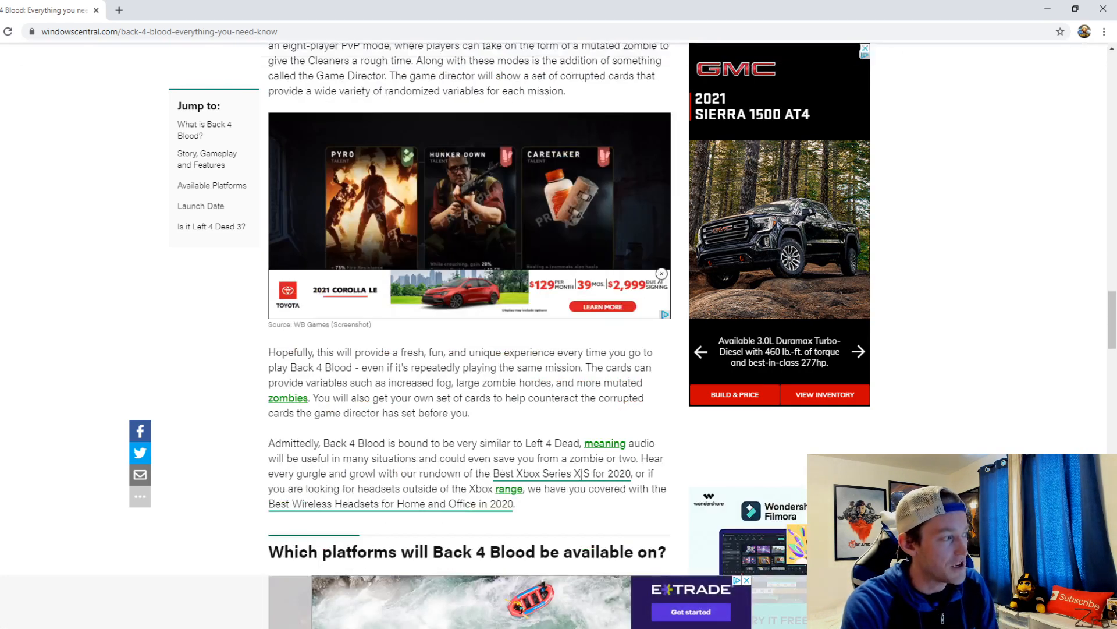
scroll("down", 3)
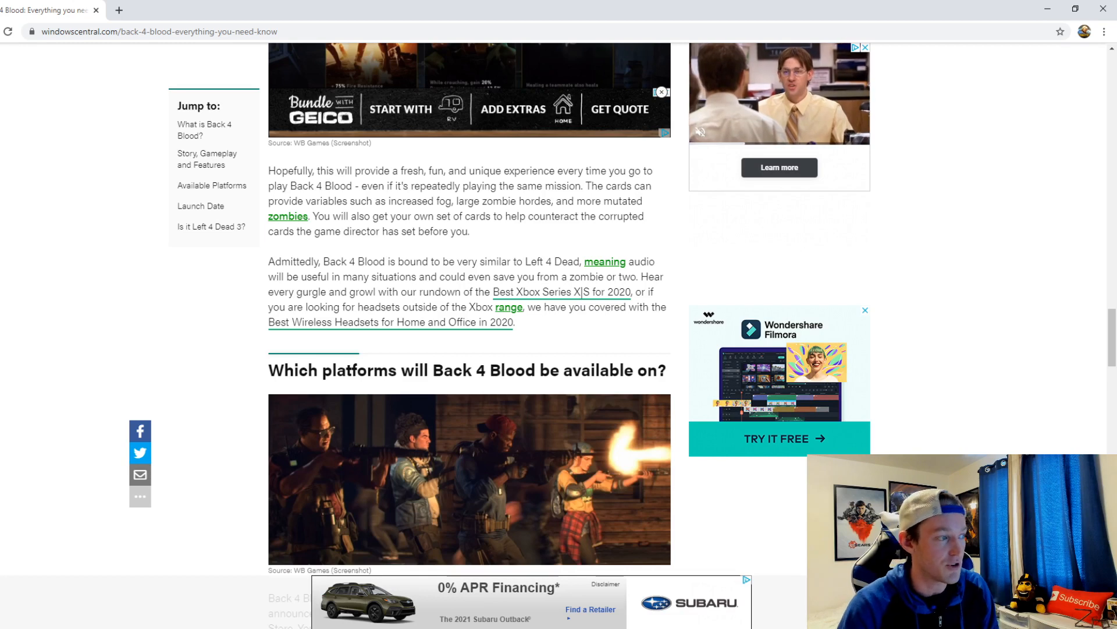
Step: Scroll to the PS4, PS5, Xbox, Steam and Epic platforms paragraph and release-date heading
scroll("down", 3)
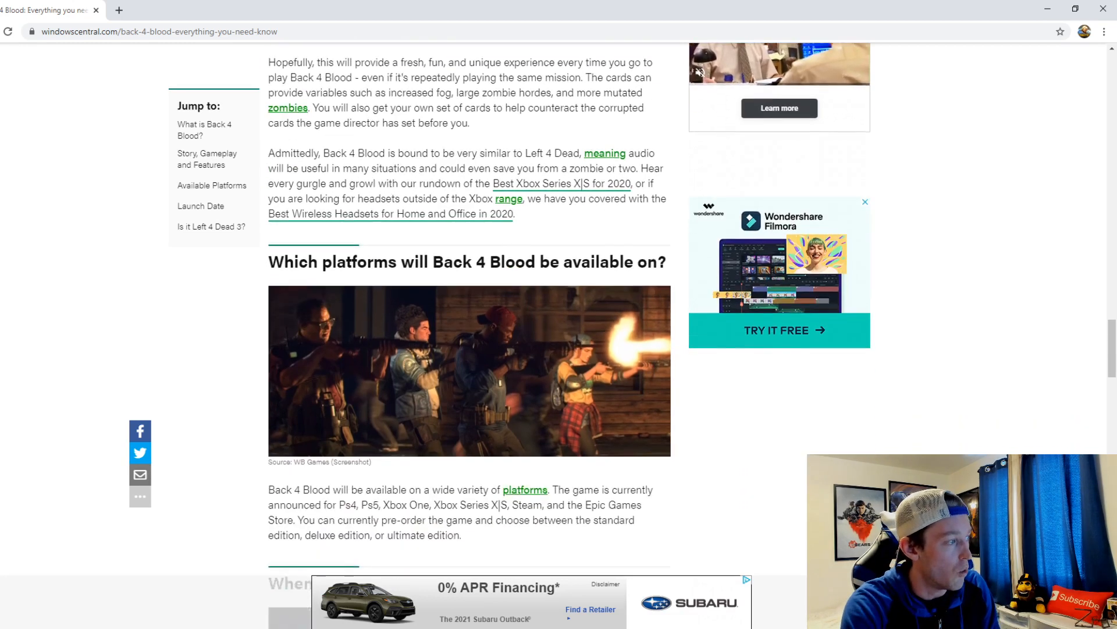
scroll("down", 3)
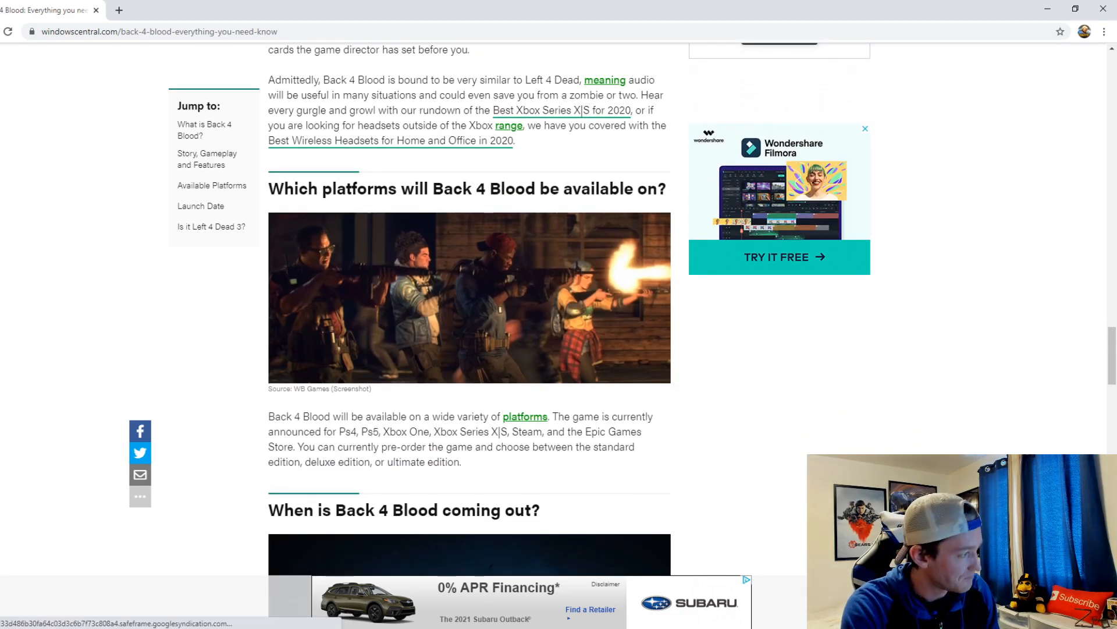
scroll("down", 3)
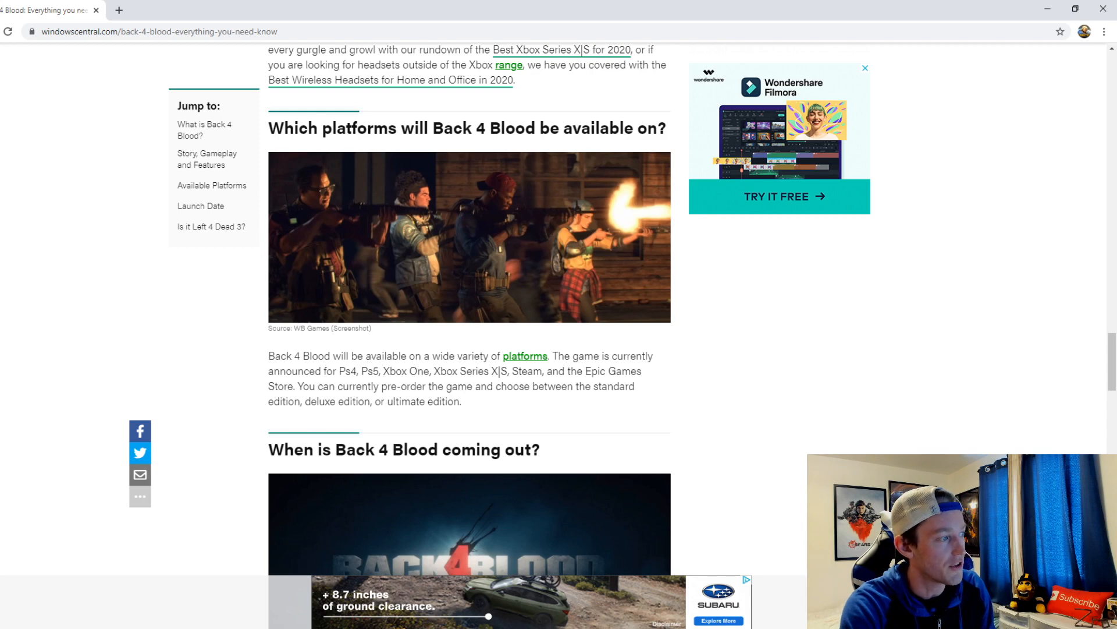
scroll("down", 3)
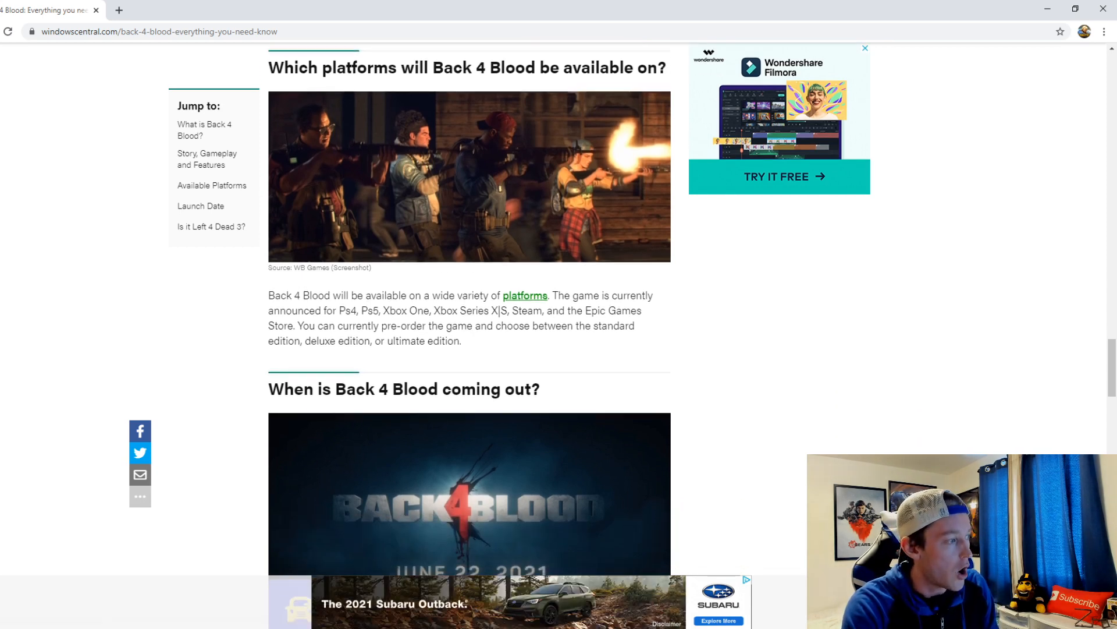
Step: Read the June 22nd, 2021 launch paragraph down to the 'Left 4 Dead 3?' heading
scroll("down", 3)
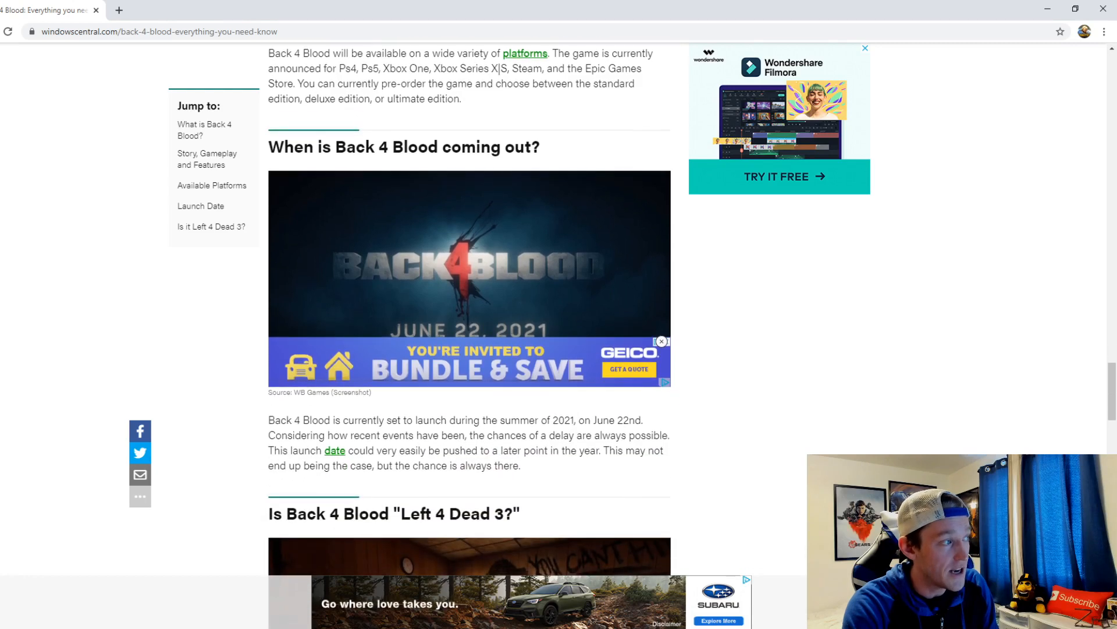
scroll("down", 3)
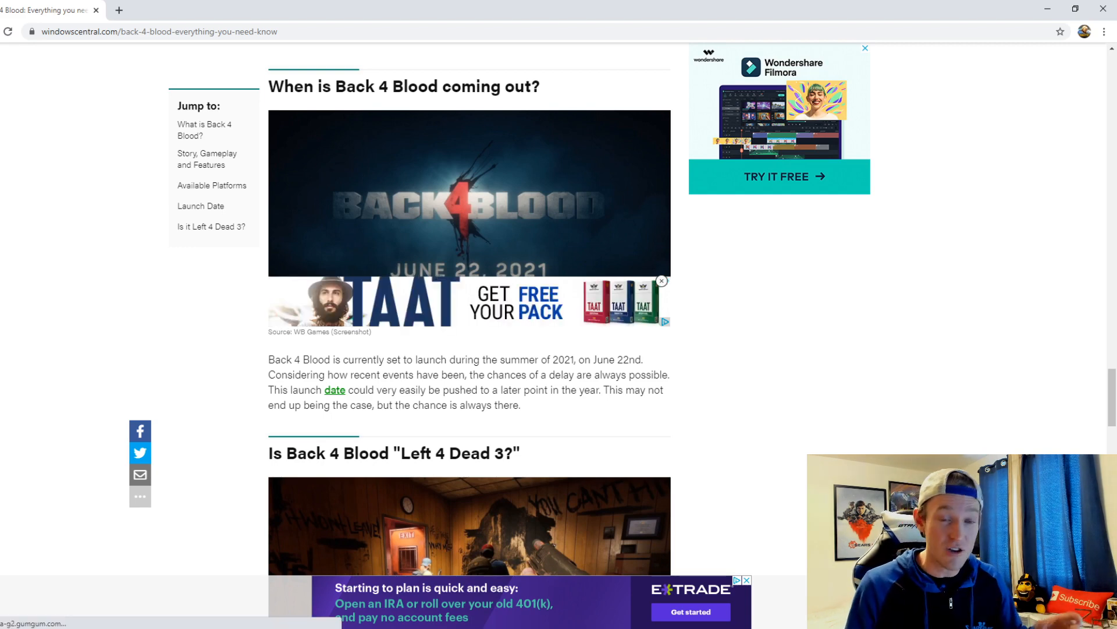
scroll("down", 3)
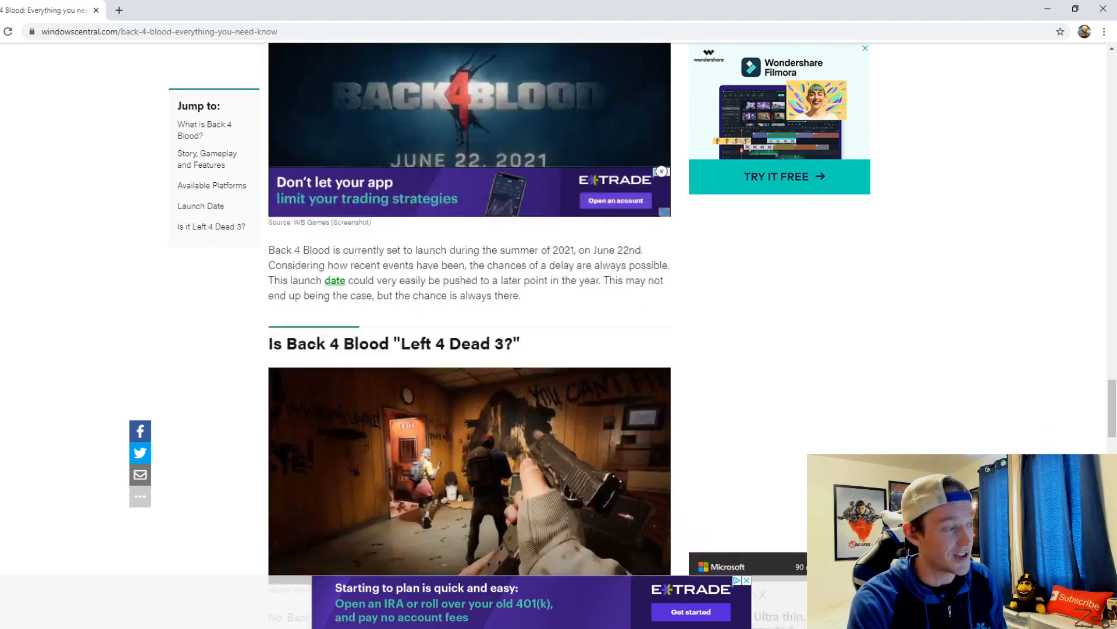
Step: Read the 'Left 4 Dead 3?' answer stating Back 4 Blood isn't a sequel
scroll("down", 3)
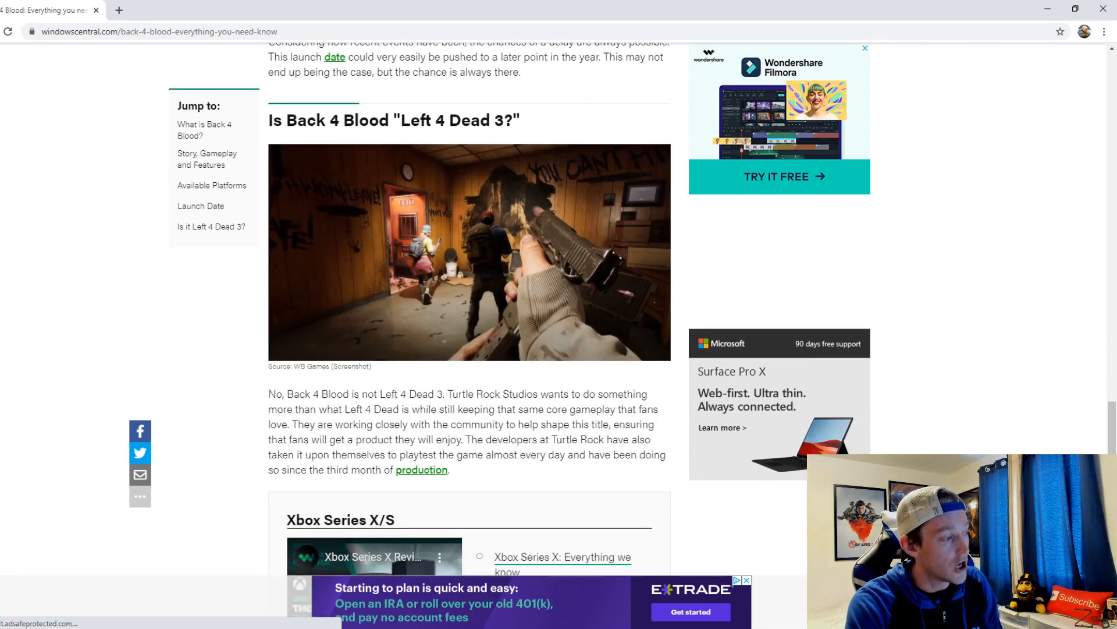
scroll("down", 3)
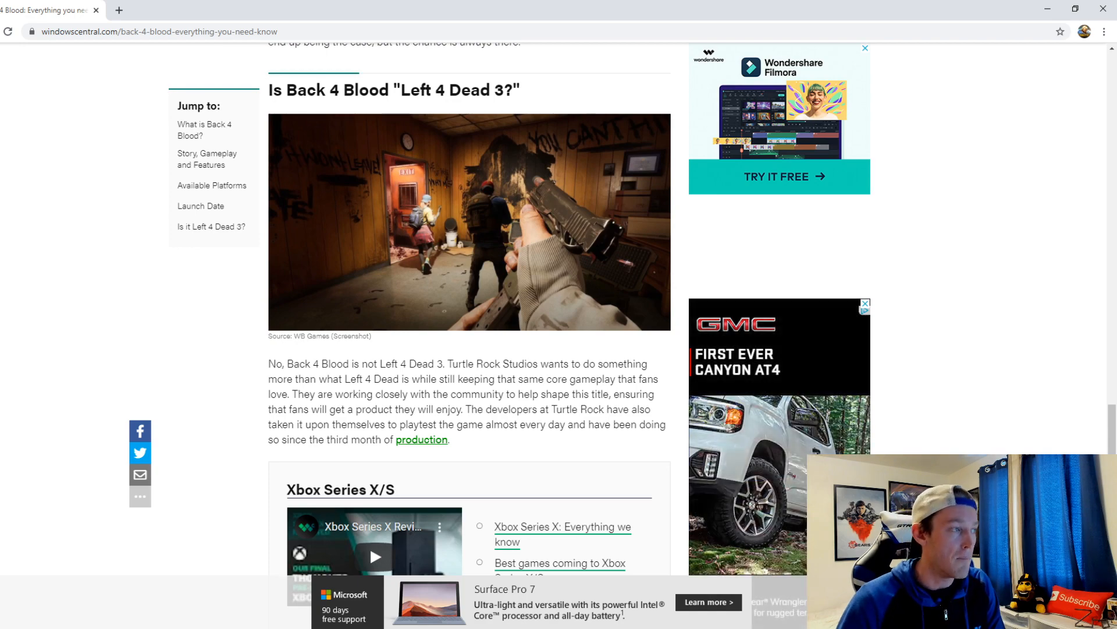
scroll("down", 3)
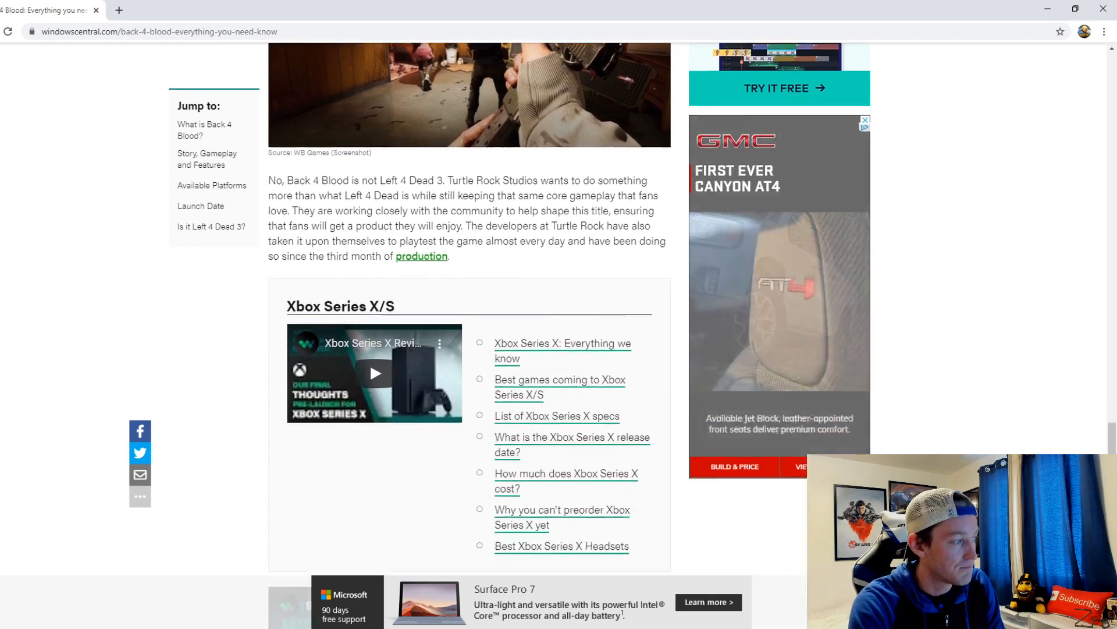
scroll("up", 3)
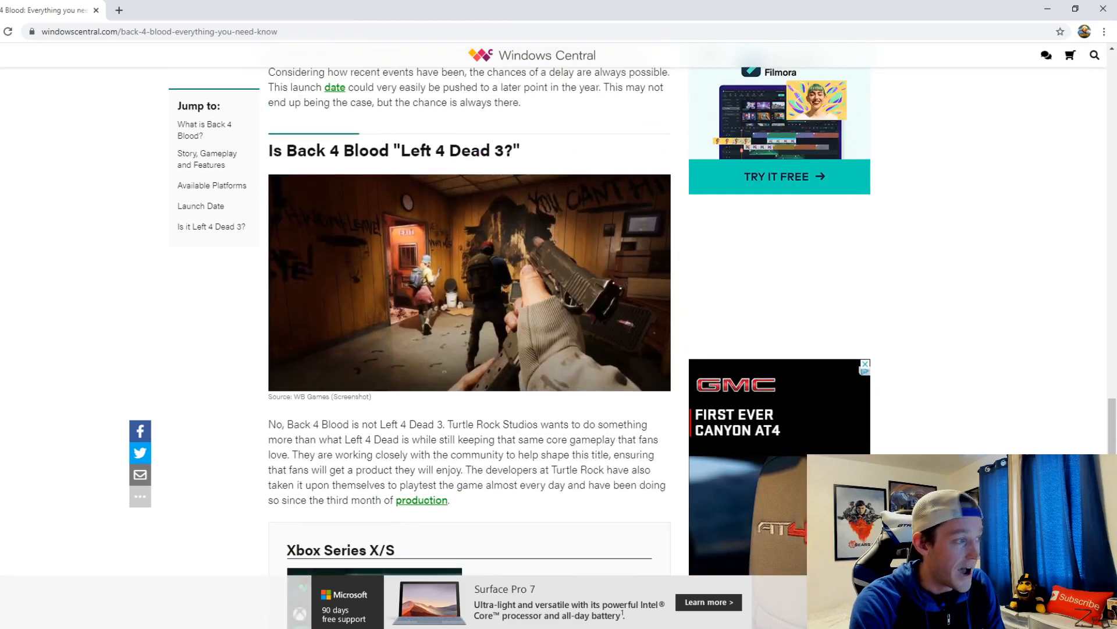